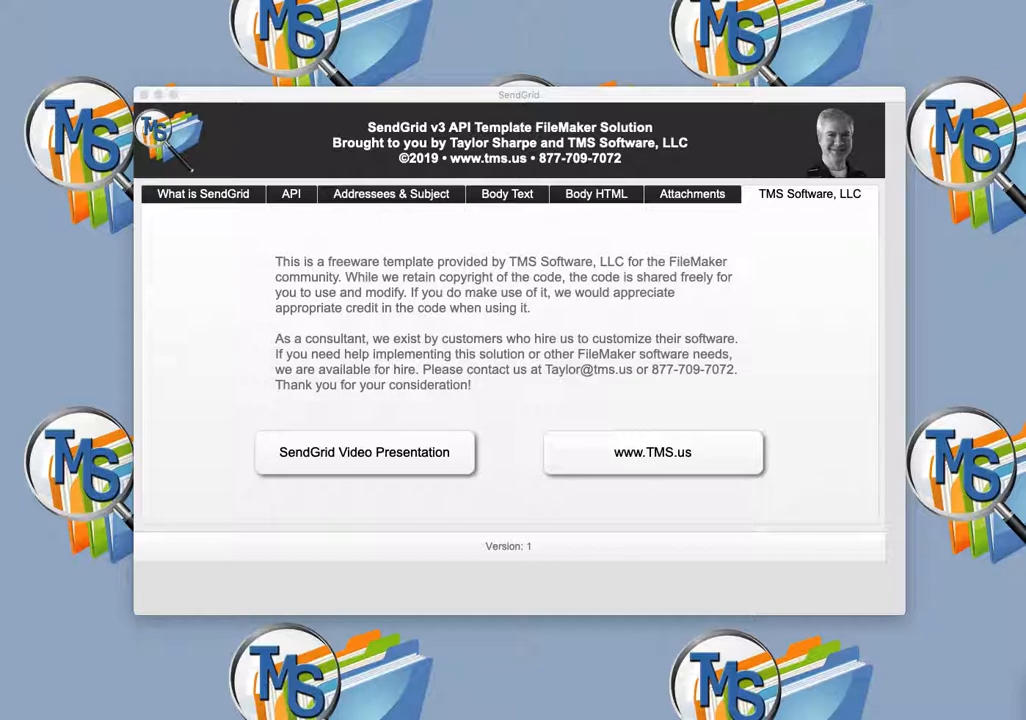
{"action": "mouse_move", "coordinate": [256, 316]}
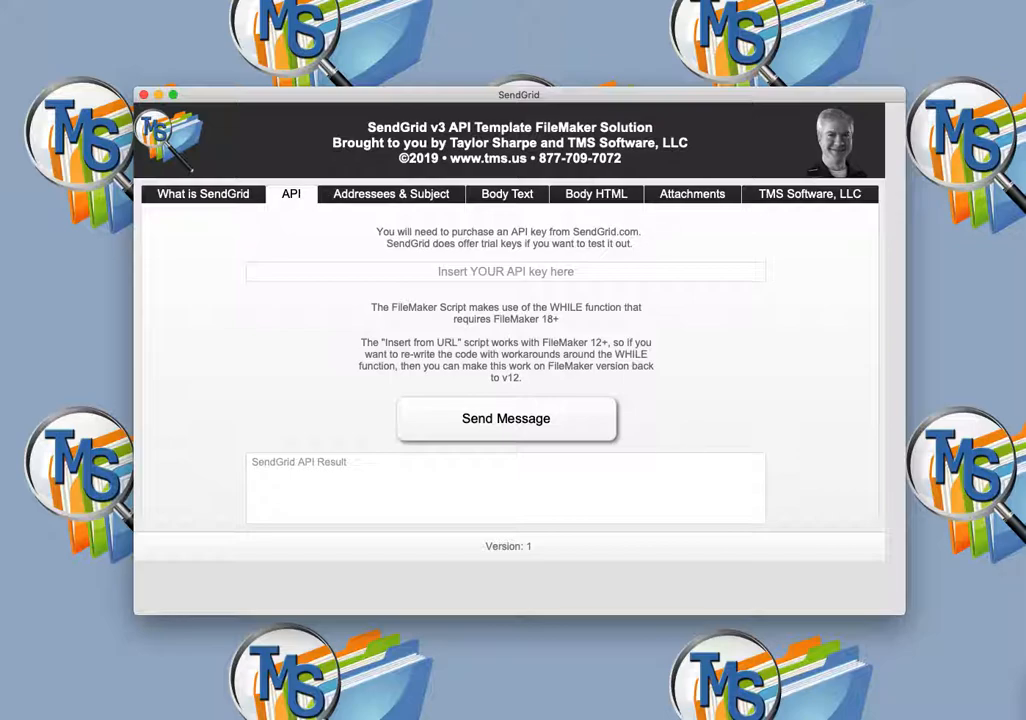
{"action": "mouse_move", "coordinate": [824, 544]}
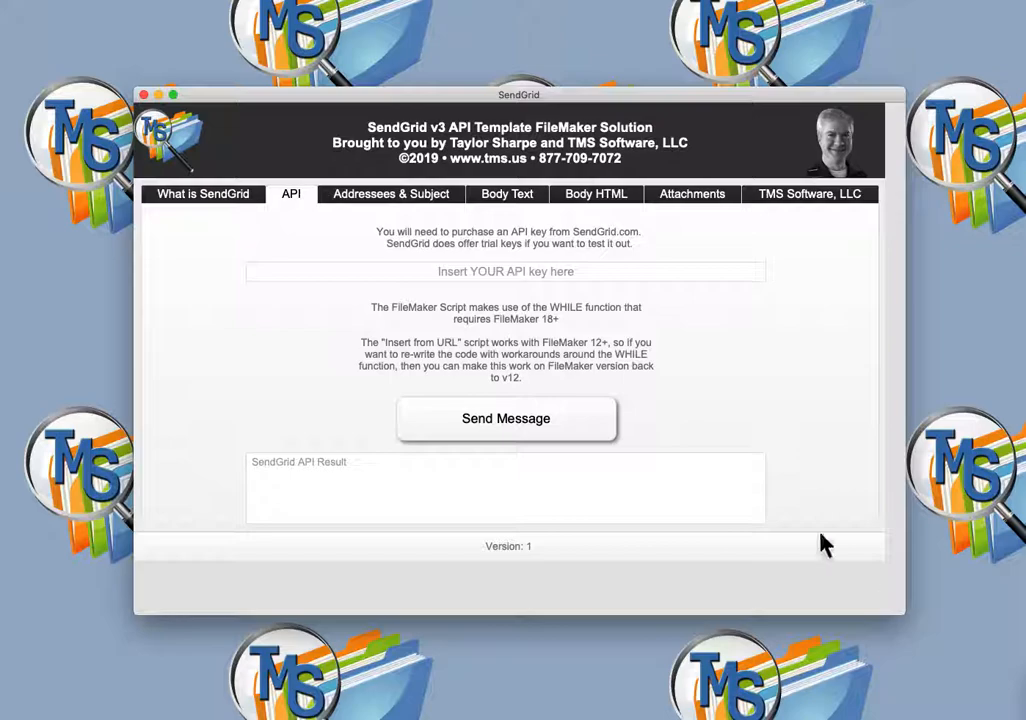
- Show the From, To, CC, BCC fields and the 'SendGrid Test' subject
{"action": "left_click", "coordinate": [390, 192]}
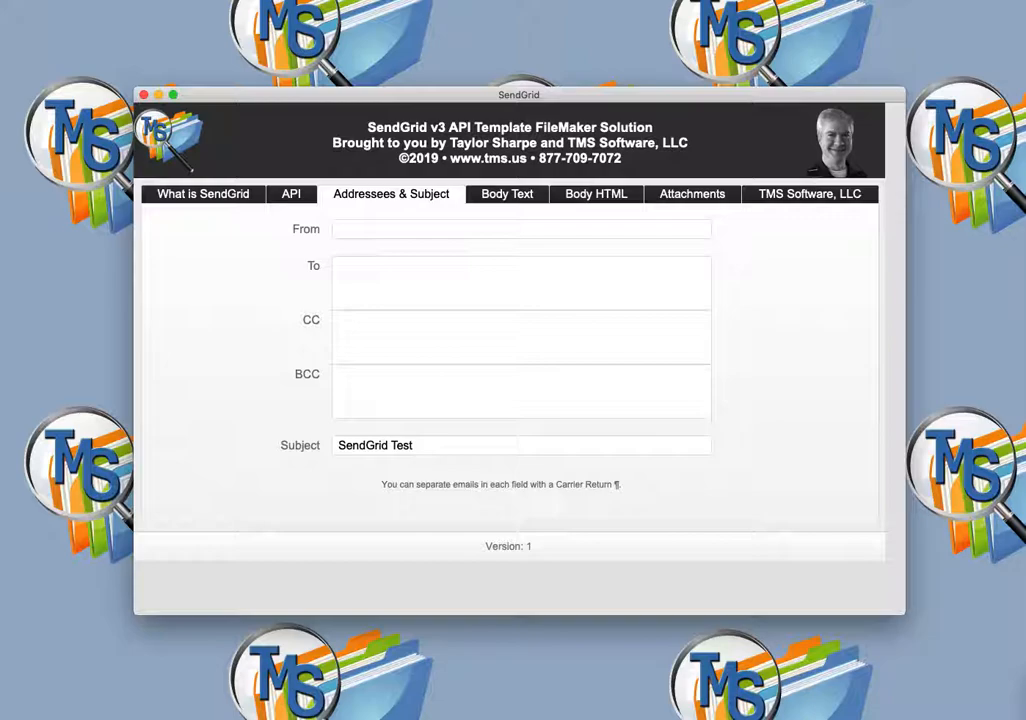
{"action": "mouse_move", "coordinate": [664, 488]}
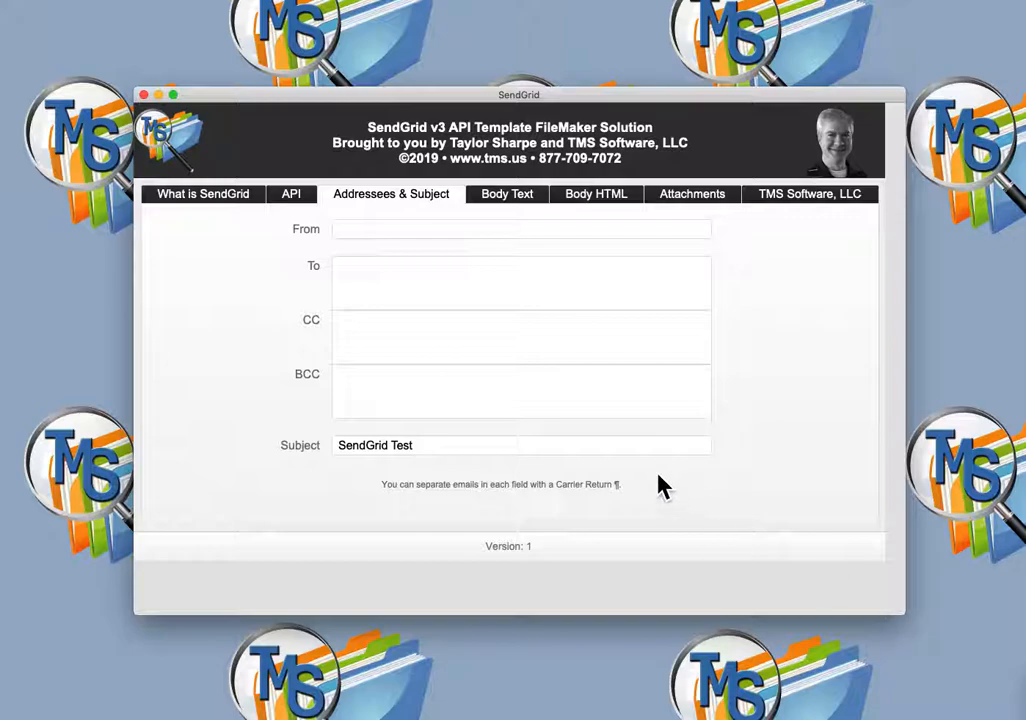
- Show the empty Plain Text Email Message field and place the cursor in it
{"action": "left_click", "coordinate": [506, 192]}
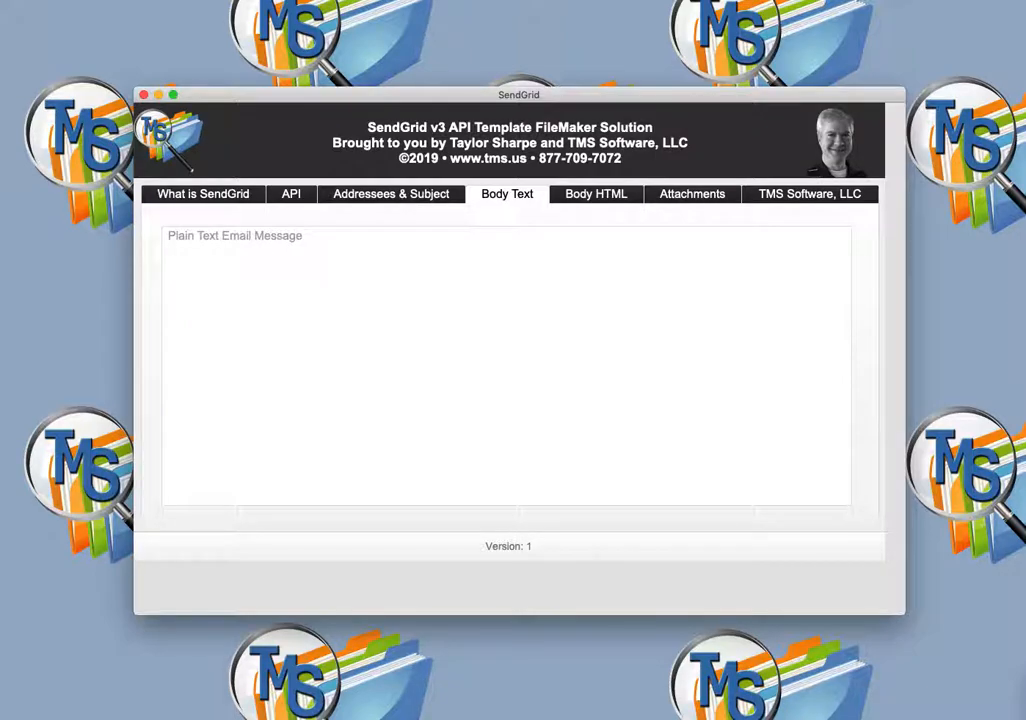
{"action": "left_click", "coordinate": [508, 370]}
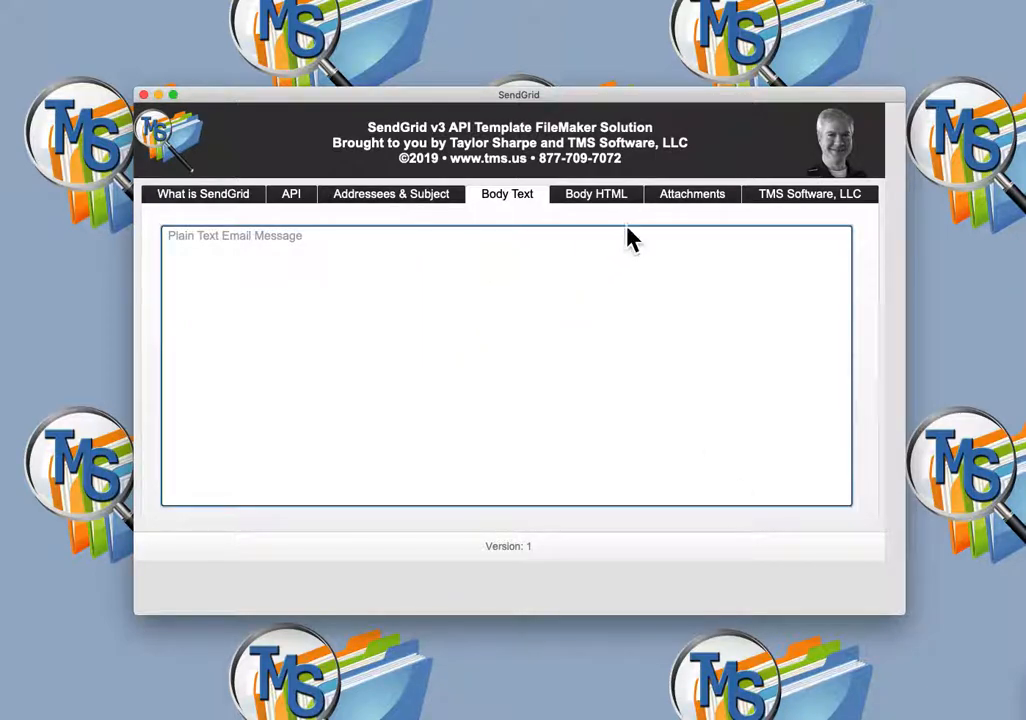
- Show the Body HTML example rendered in its Preview sub-tab
{"action": "left_click", "coordinate": [596, 192]}
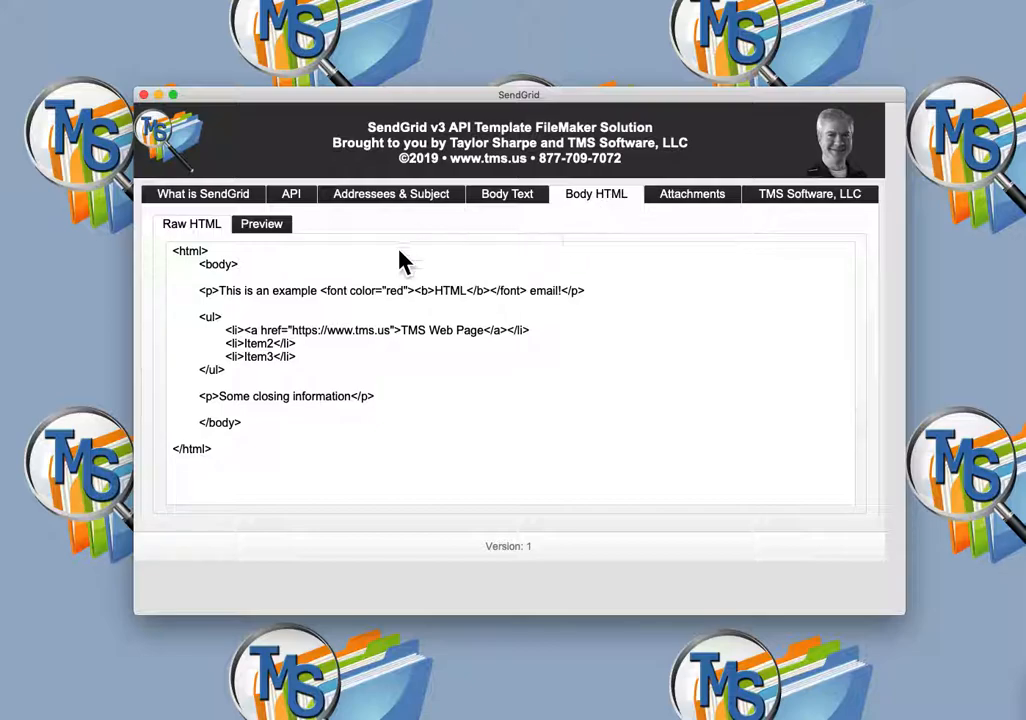
{"action": "mouse_move", "coordinate": [304, 276]}
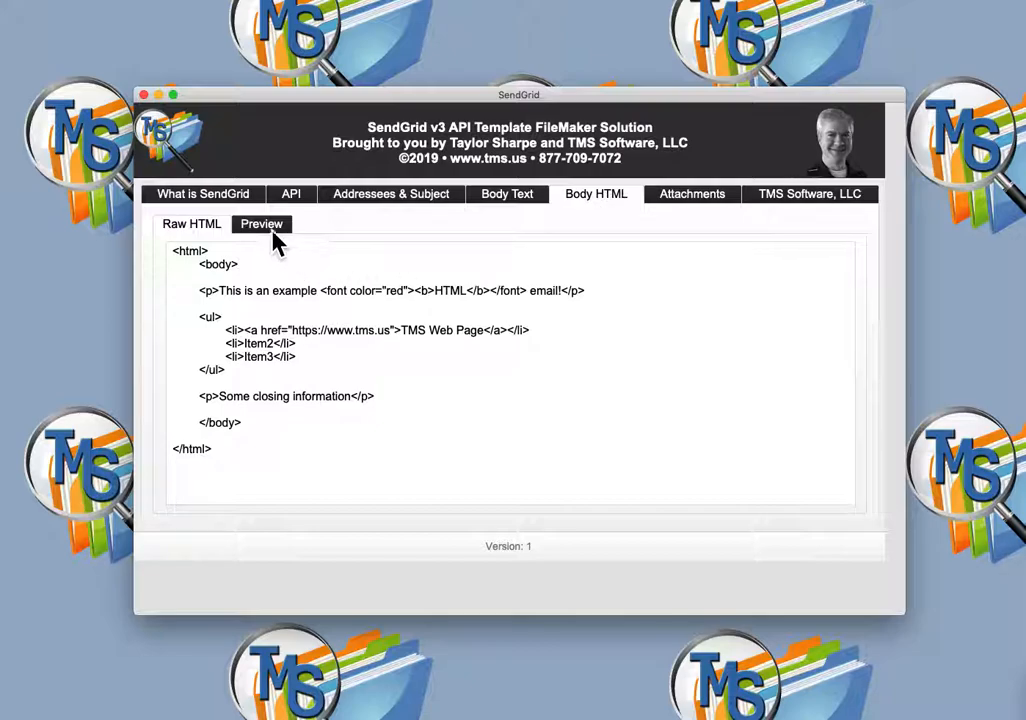
{"action": "left_click", "coordinate": [260, 224]}
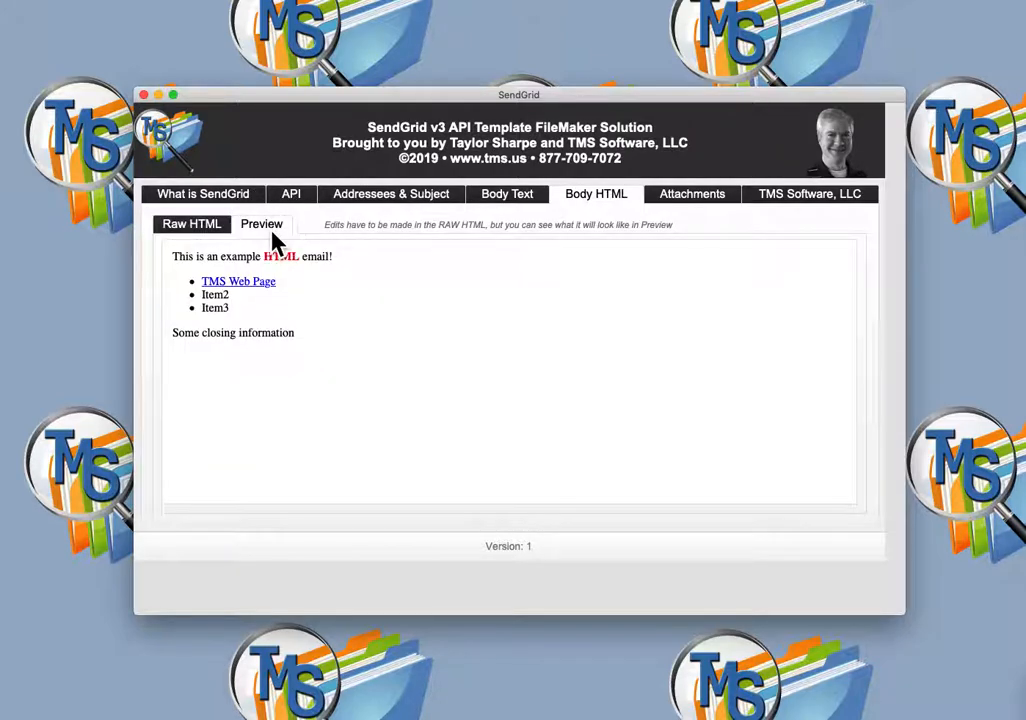
{"action": "mouse_move", "coordinate": [520, 224]}
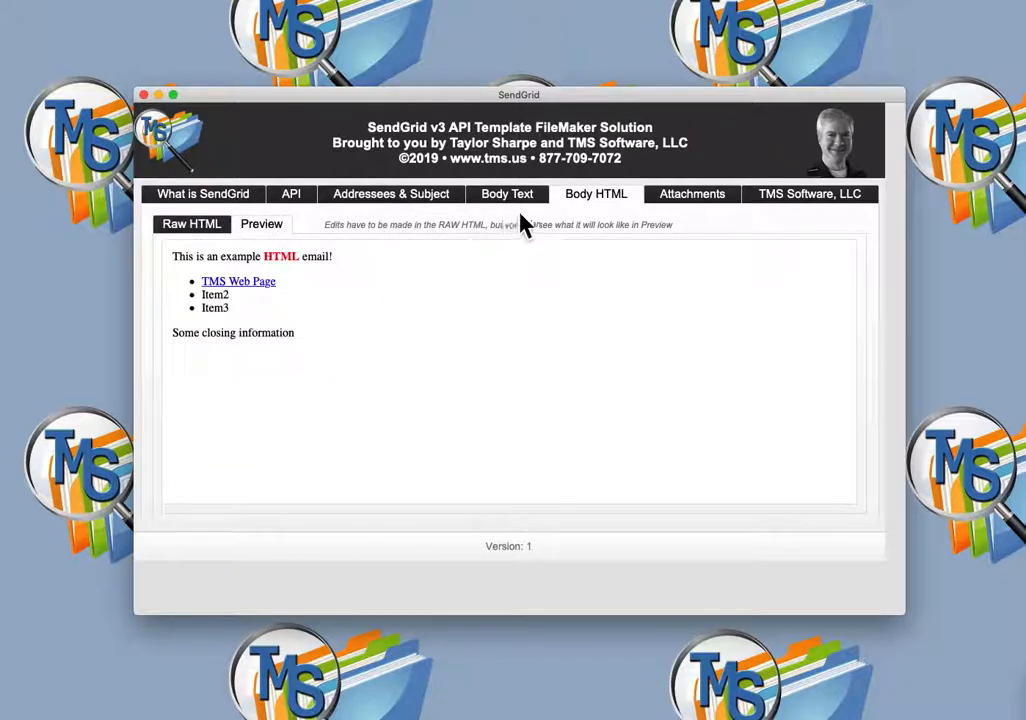
- Attach Untitled.png (38 KB) to the email, then show the TMS Software, LLC credits
{"action": "left_click", "coordinate": [692, 194]}
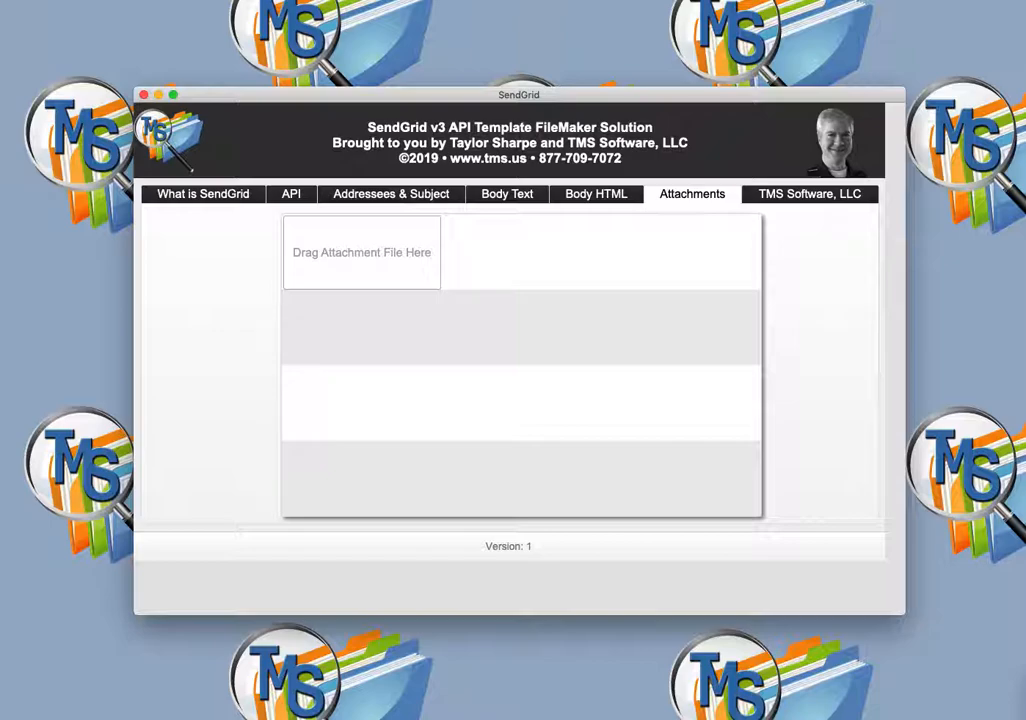
{"action": "left_click_drag", "start_coordinate": [360, 252], "coordinate": [360, 252]}
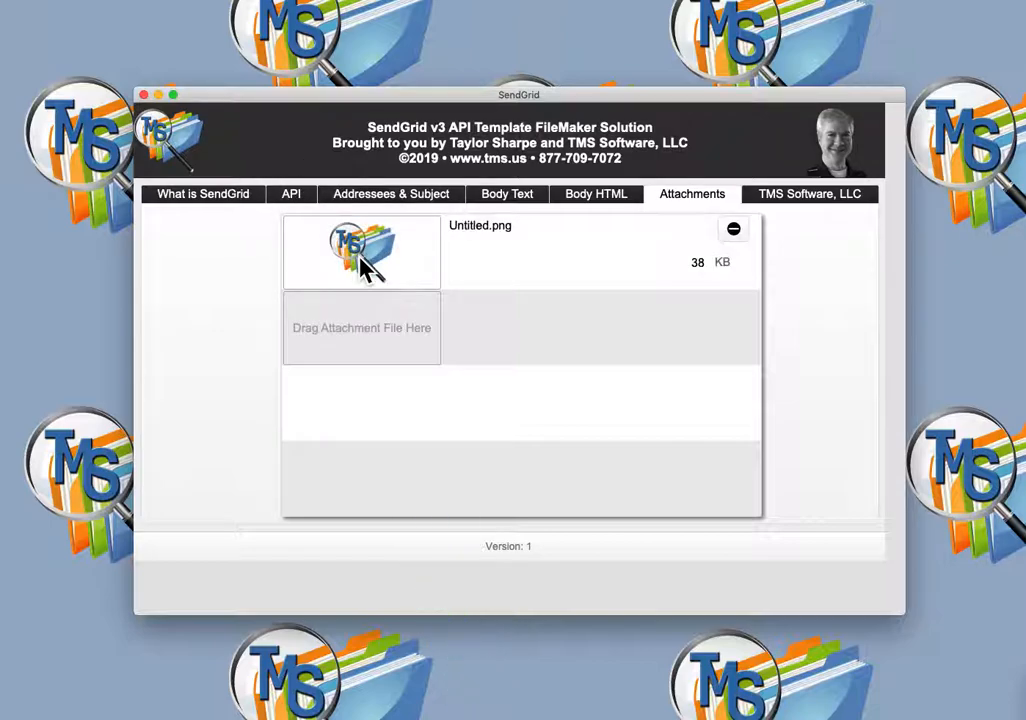
{"action": "left_click", "coordinate": [808, 194]}
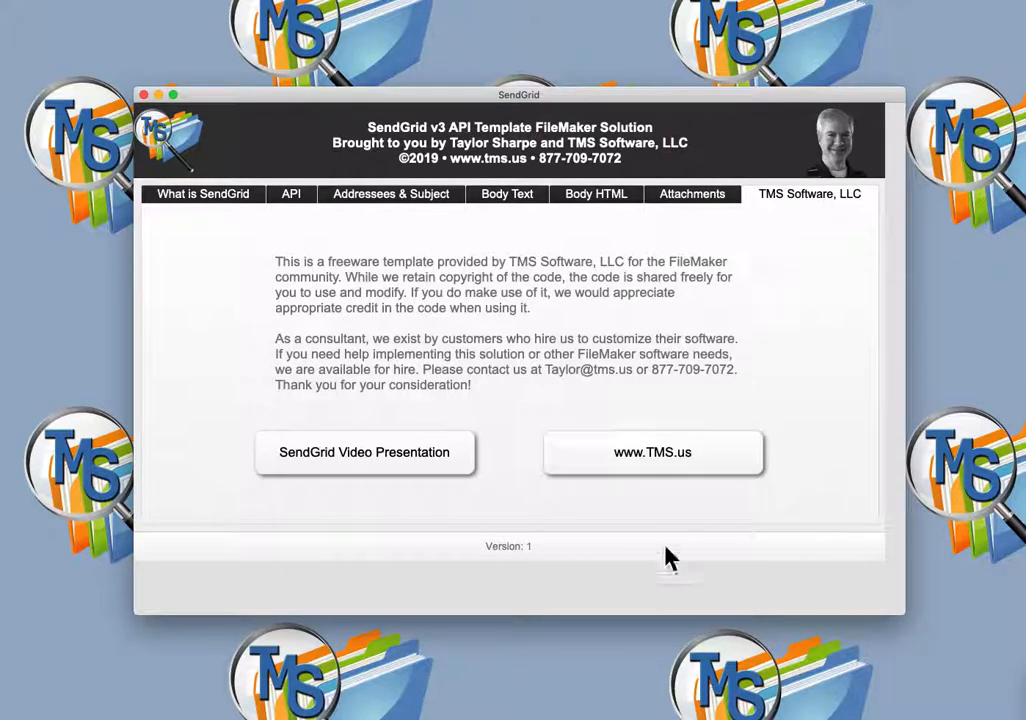
{"action": "mouse_move", "coordinate": [670, 560]}
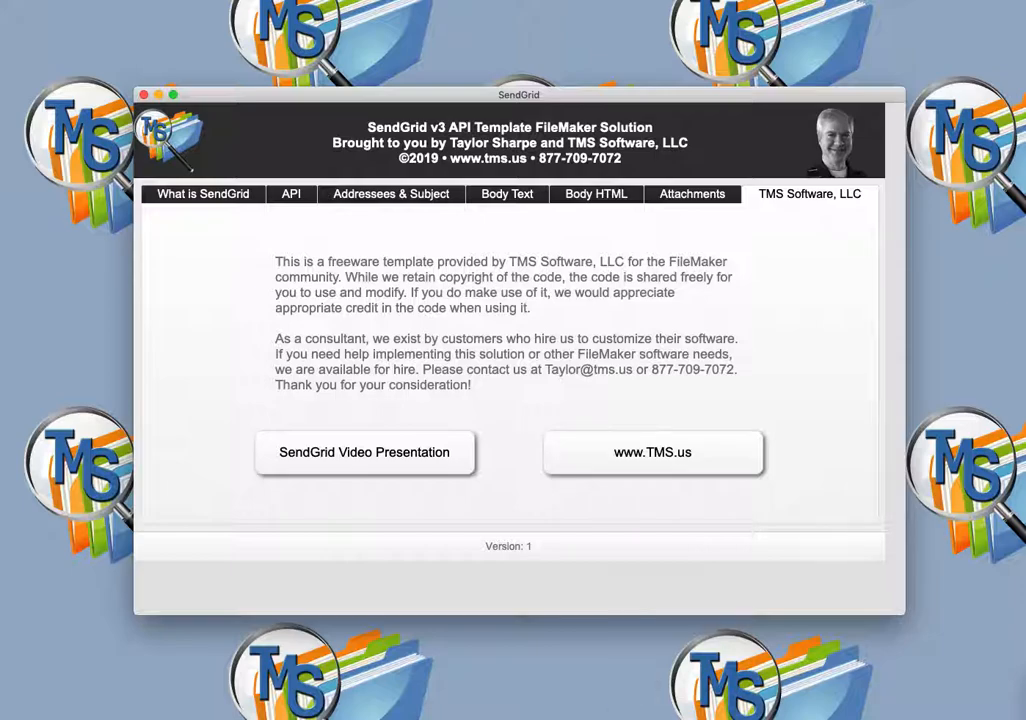